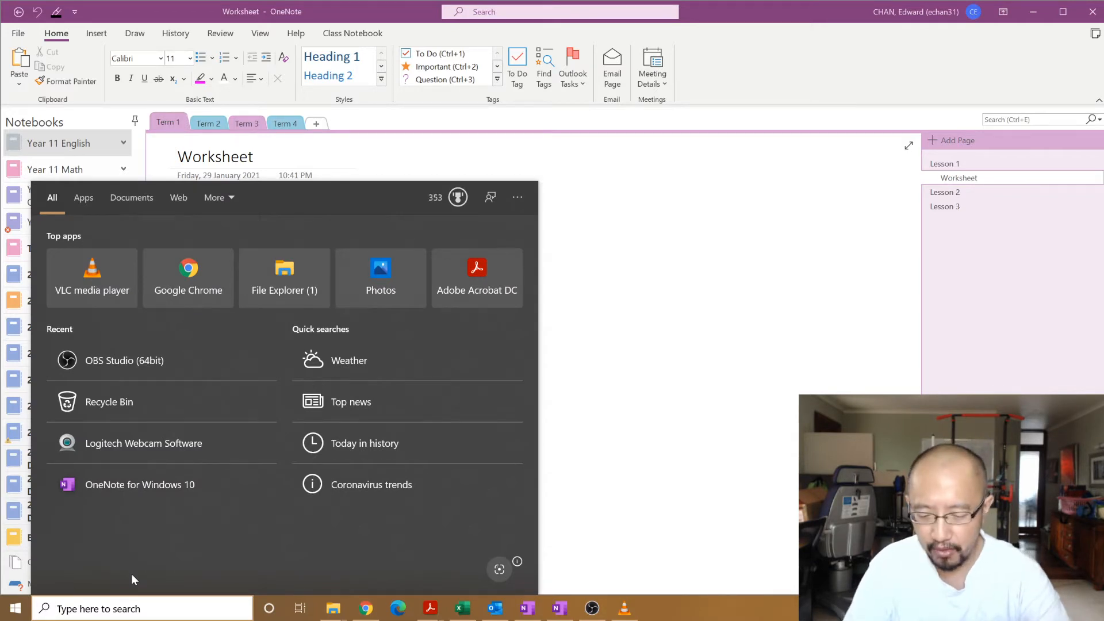
# Step: Search the Start menu for 'onenote' to find the OneNote app
pyautogui.write('onenote')
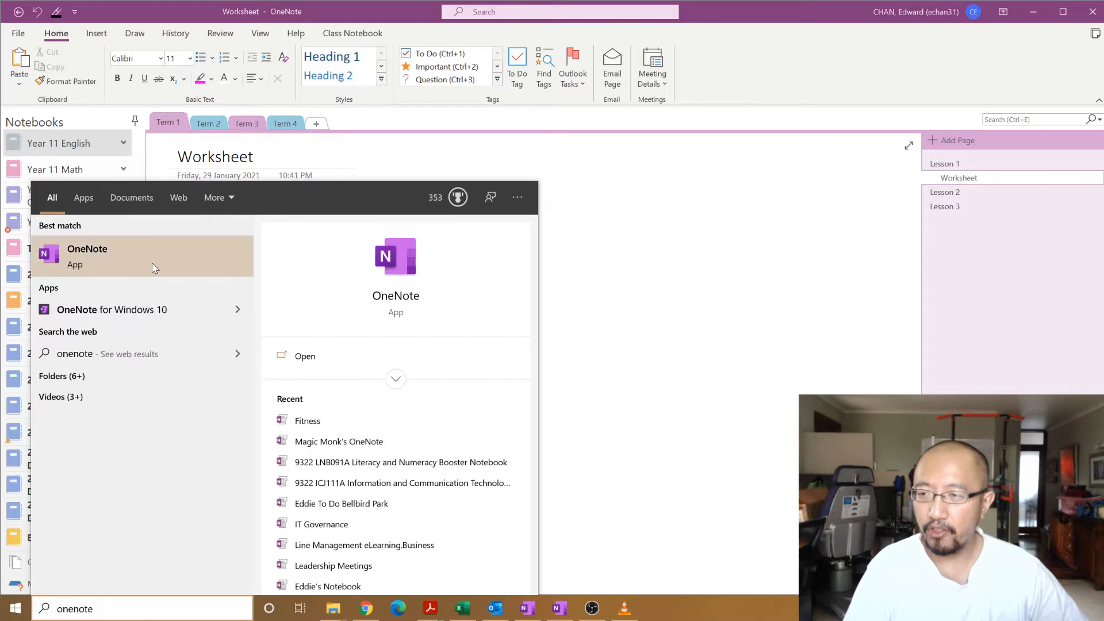
pyautogui.moveTo(103, 260)
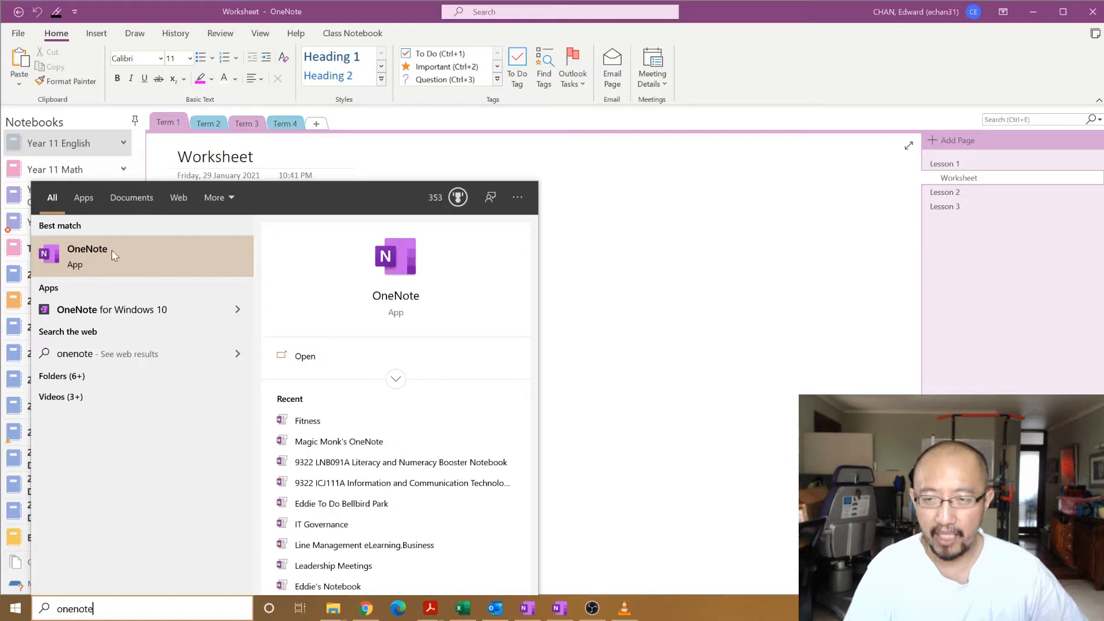
pyautogui.moveTo(59, 275)
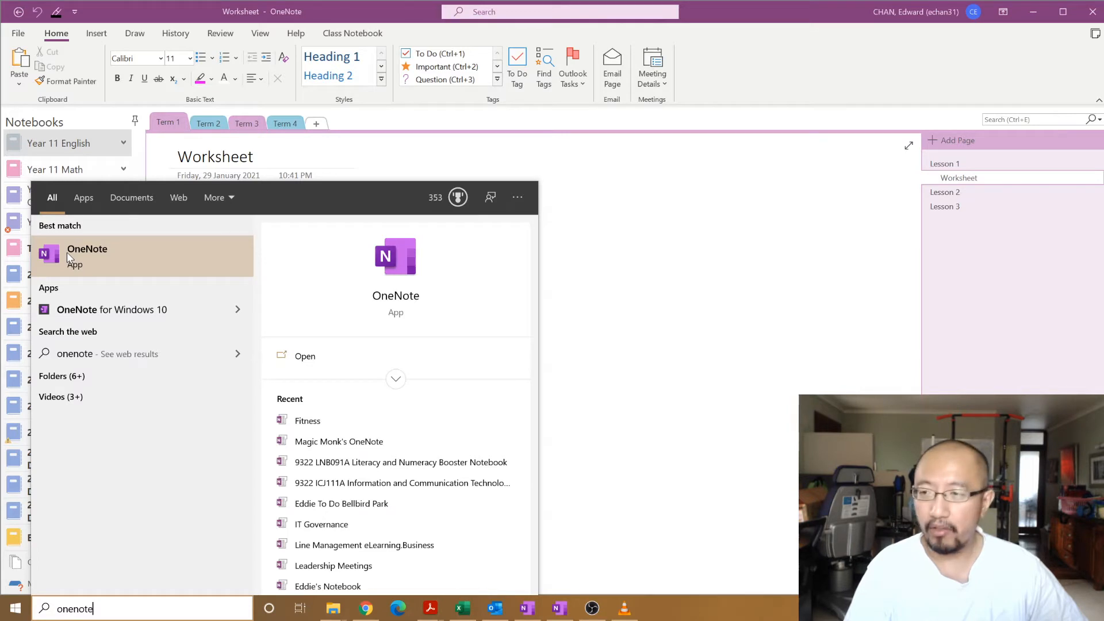
pyautogui.moveTo(111, 310)
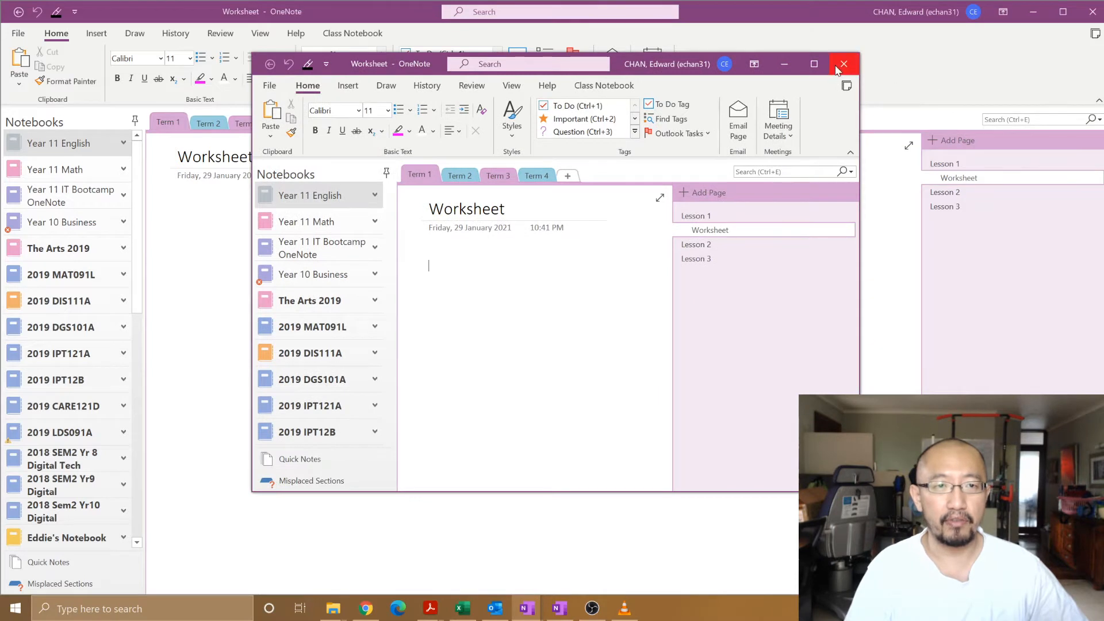
# Step: Close the duplicate OneNote window and create a notebook named 'Fitness' on this PC
pyautogui.click(843, 64)
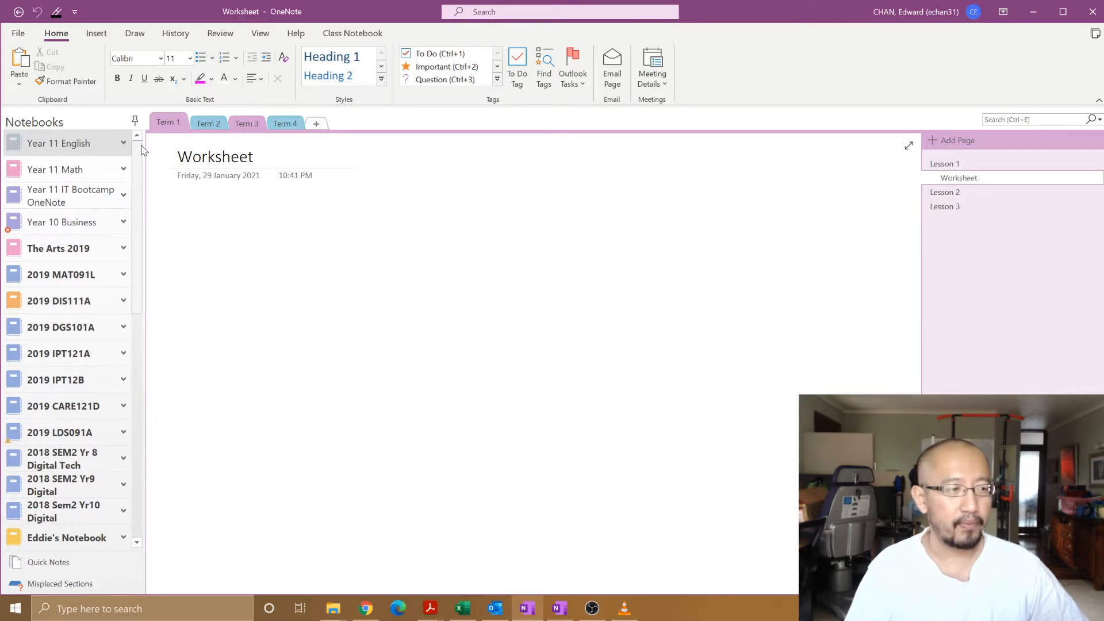
pyautogui.click(18, 33)
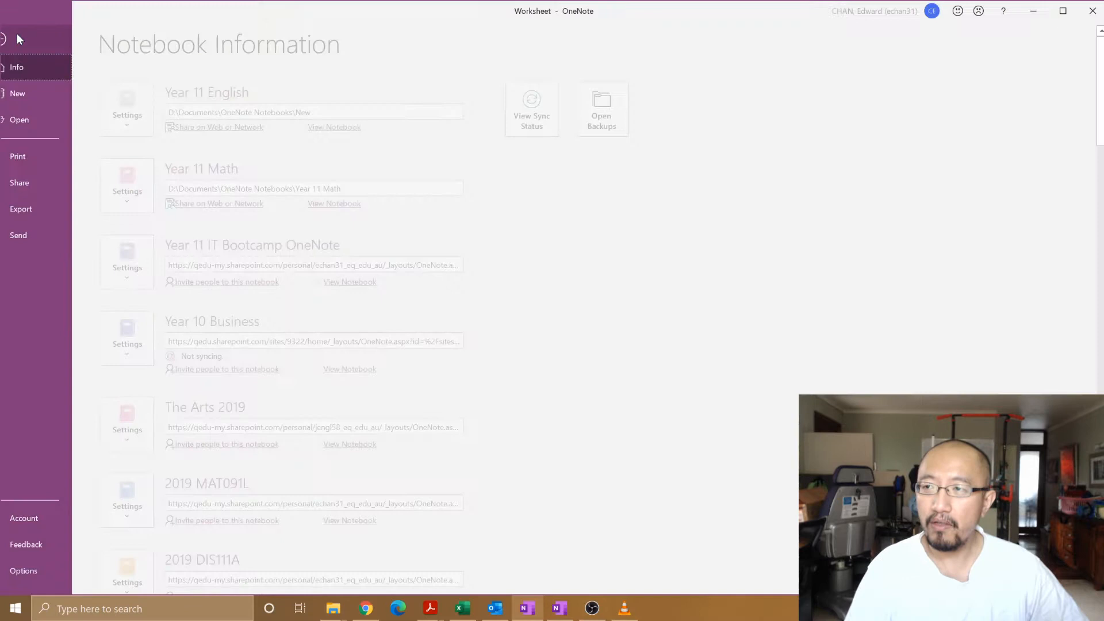
pyautogui.click(17, 93)
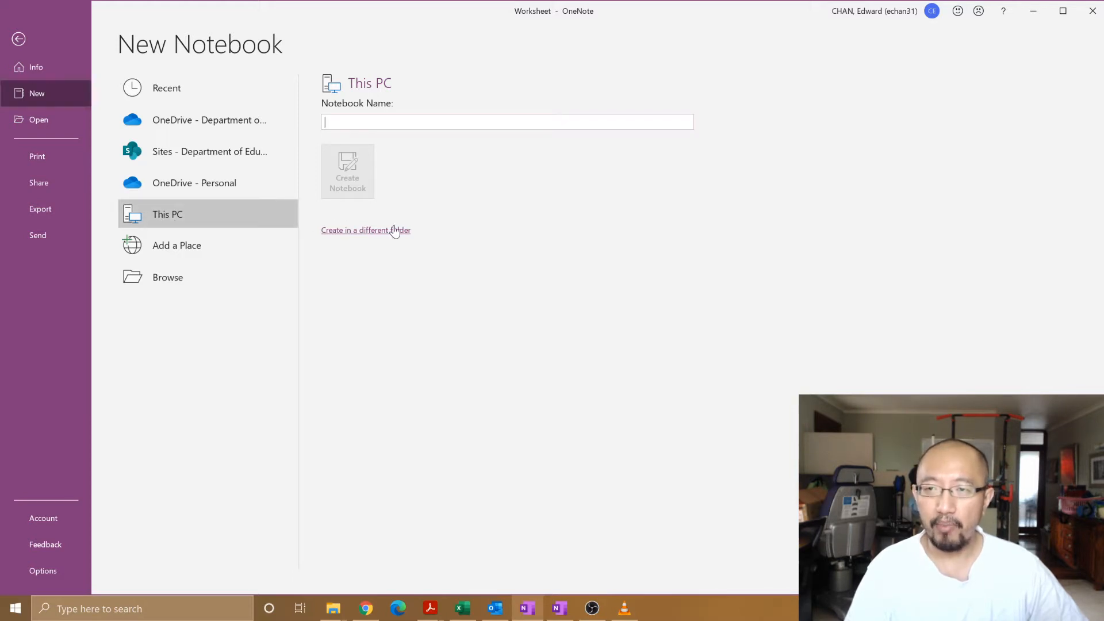
pyautogui.moveTo(355, 314)
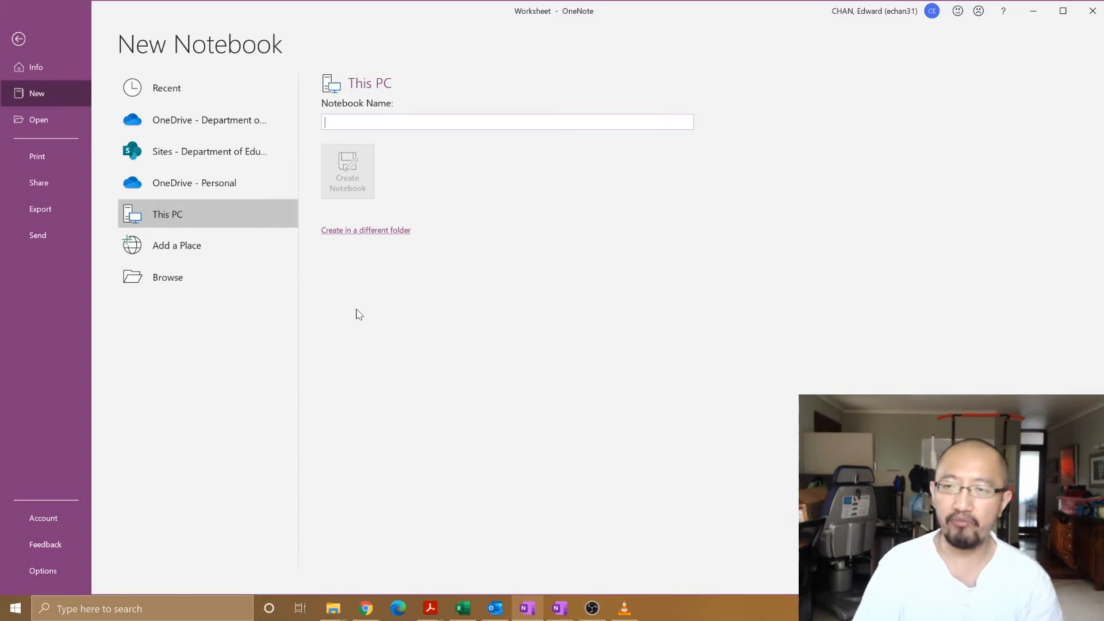
pyautogui.write('Fitness')
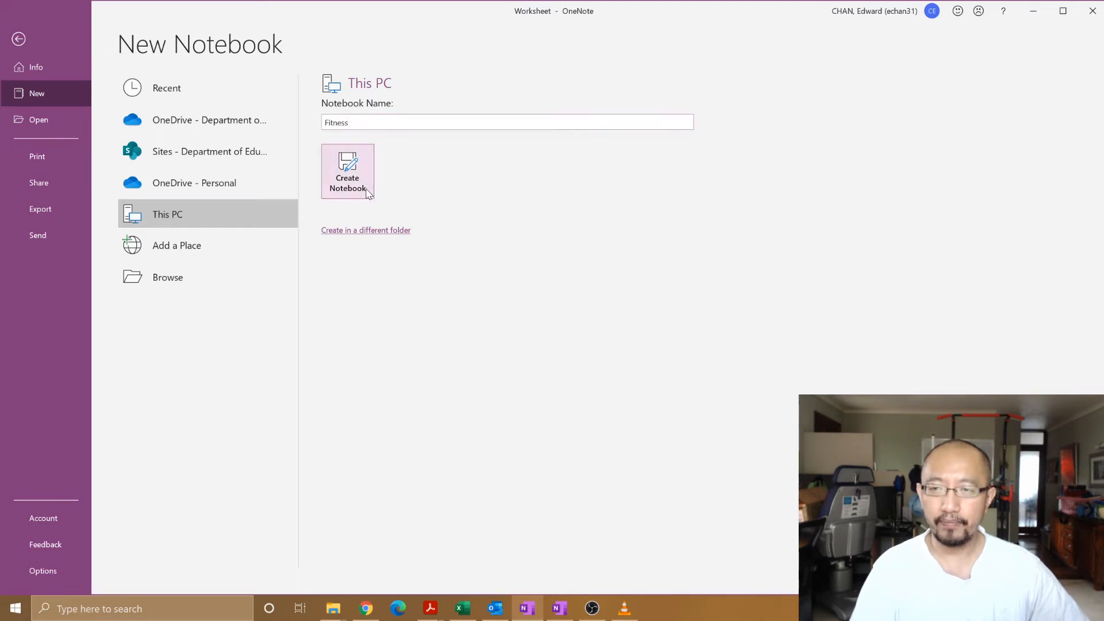
pyautogui.click(347, 171)
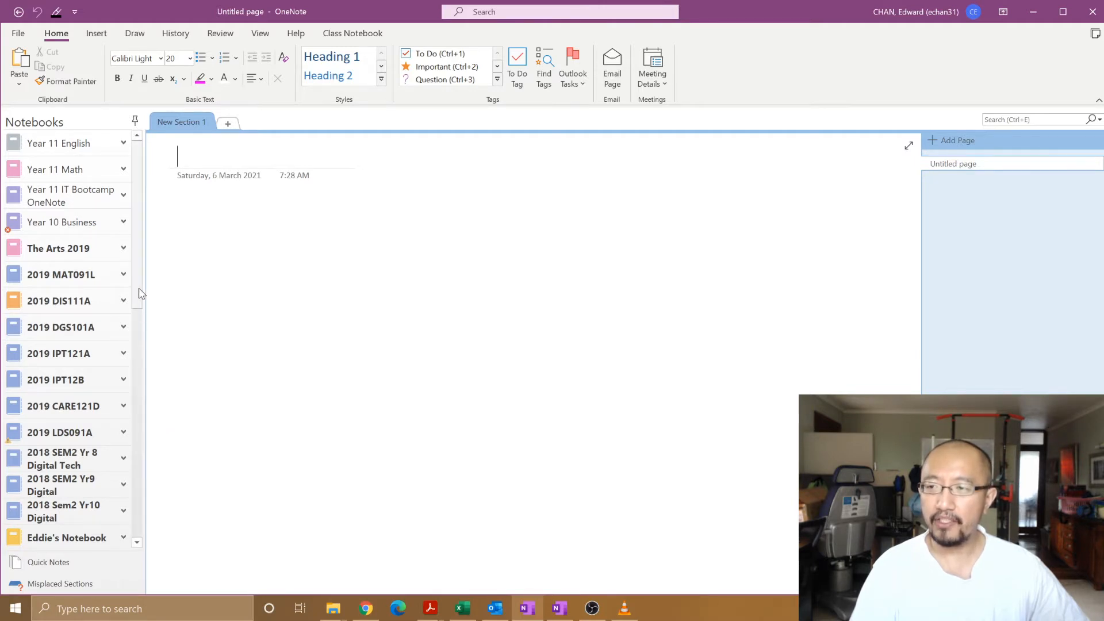
# Step: Scroll the notebook list and open the Fitness notebook
pyautogui.scroll(-3)
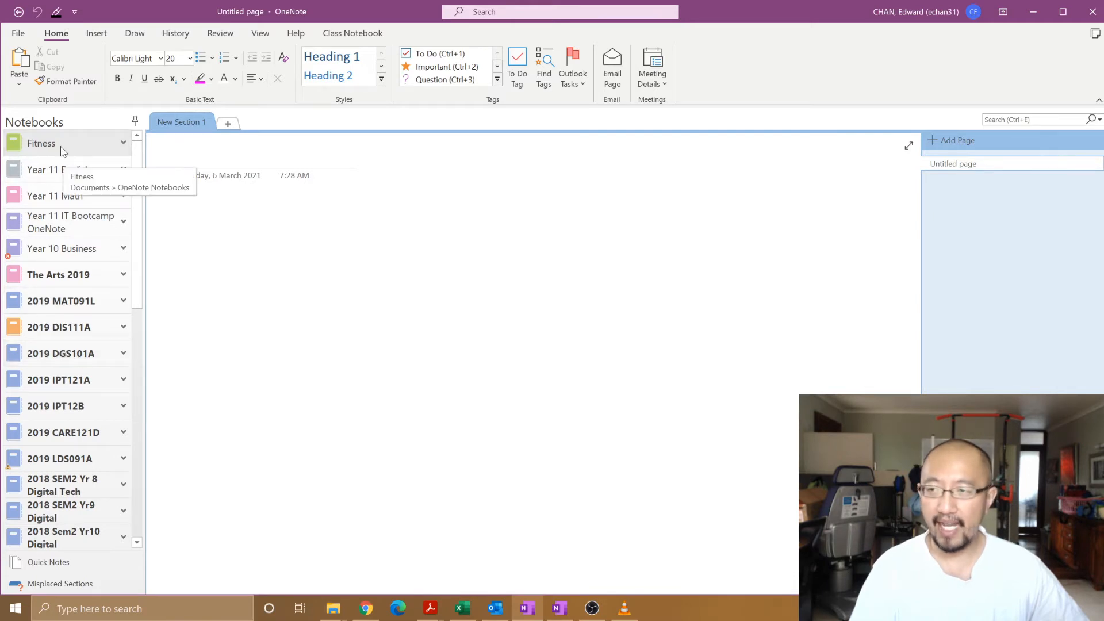
pyautogui.click(177, 155)
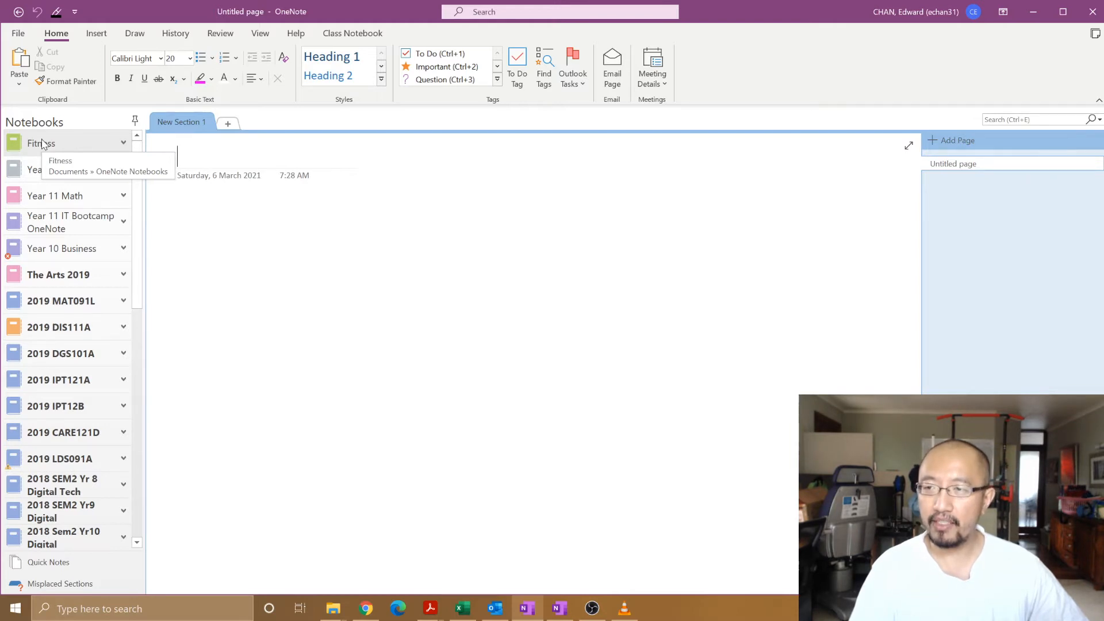
pyautogui.rightClick(42, 144)
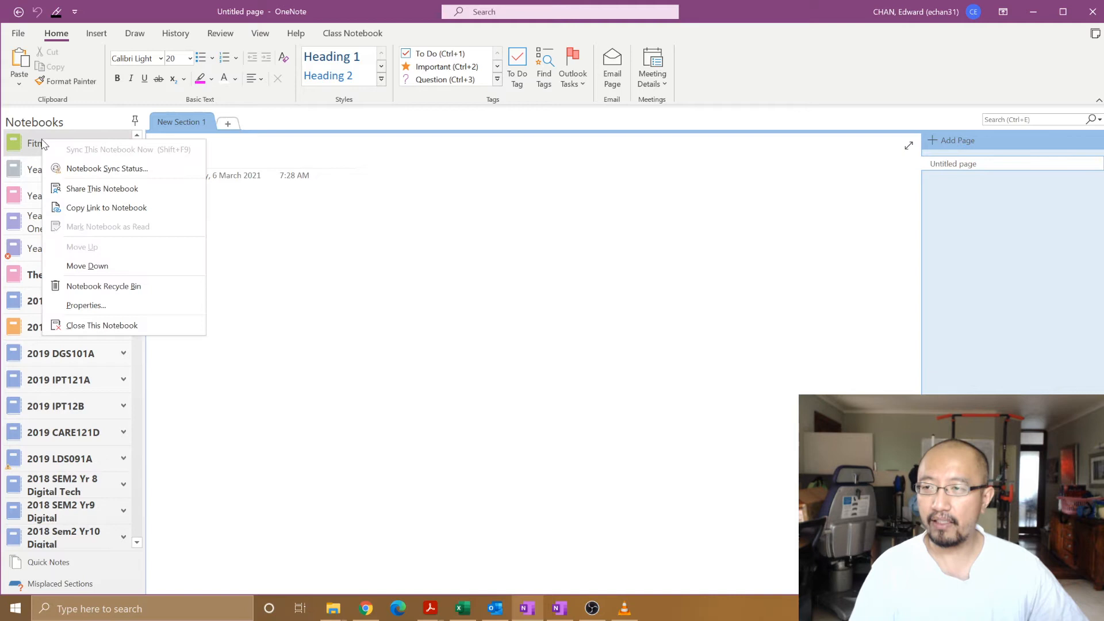
pyautogui.click(85, 304)
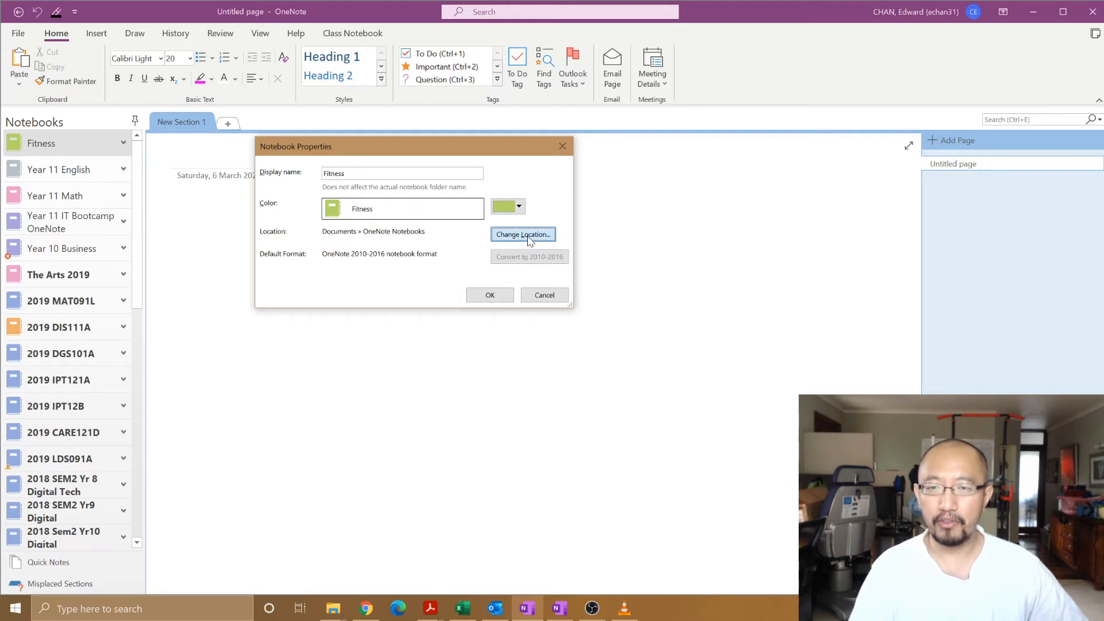
pyautogui.click(521, 234)
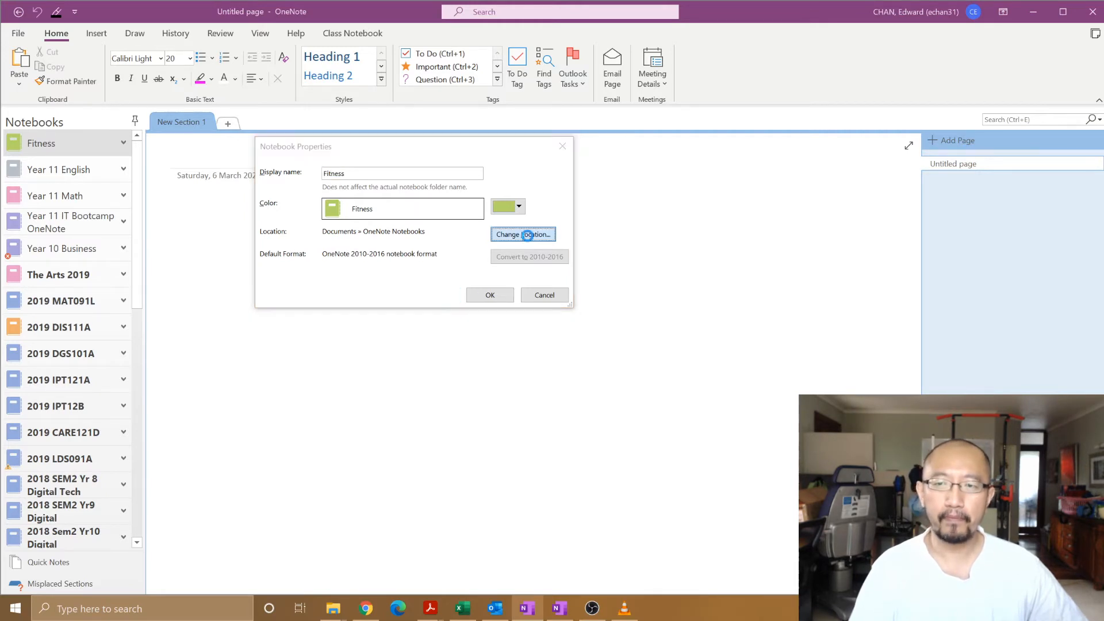
pyautogui.click(523, 235)
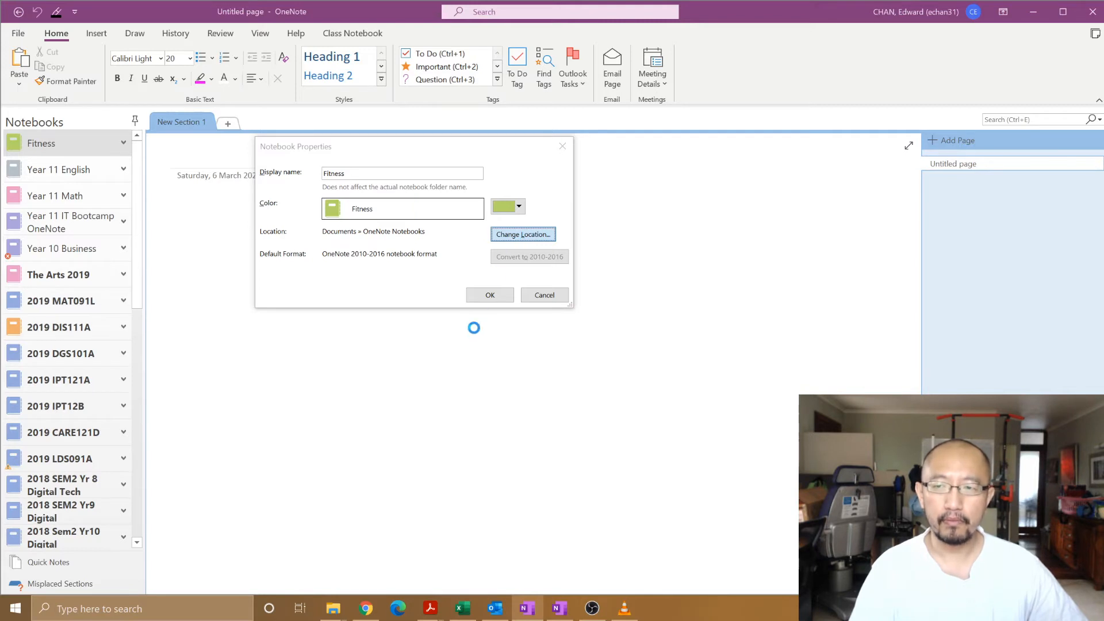
pyautogui.click(521, 235)
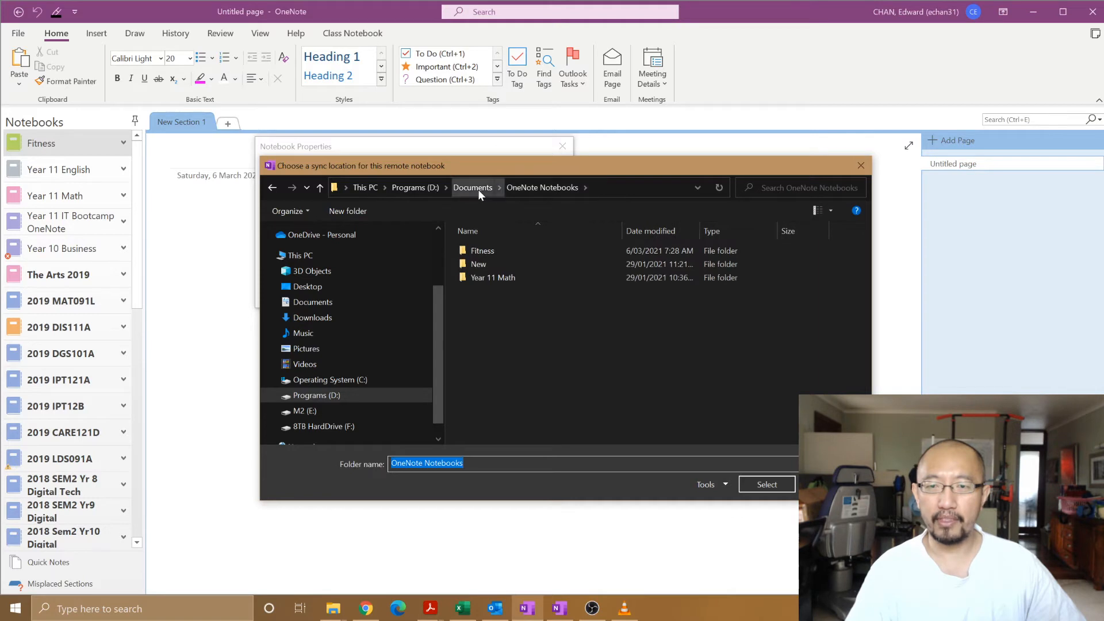
pyautogui.click(473, 188)
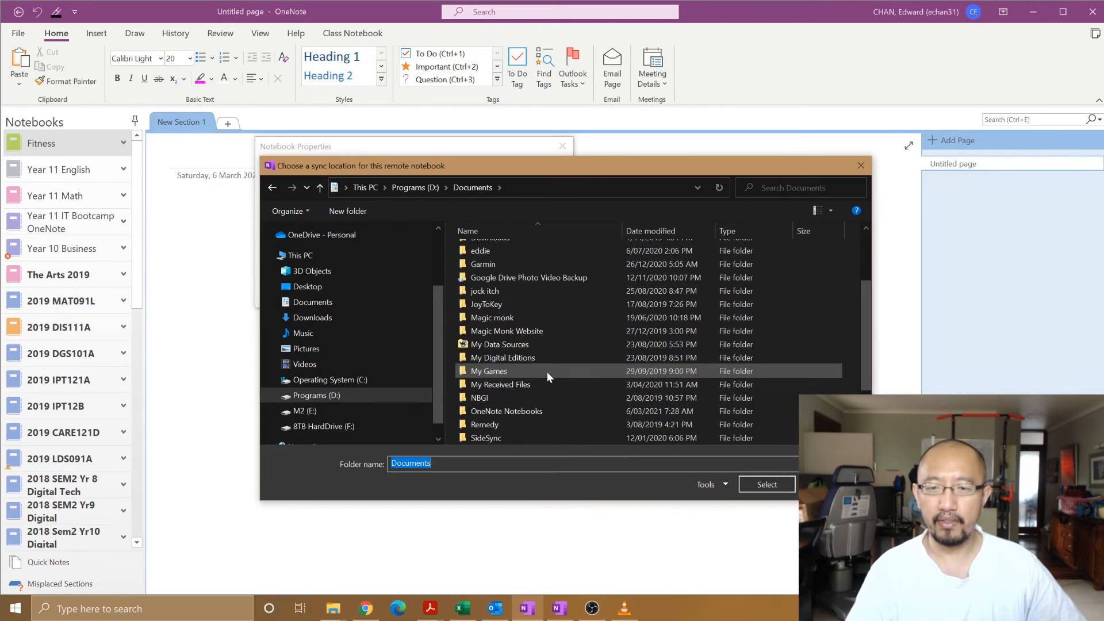
pyautogui.doubleClick(506, 410)
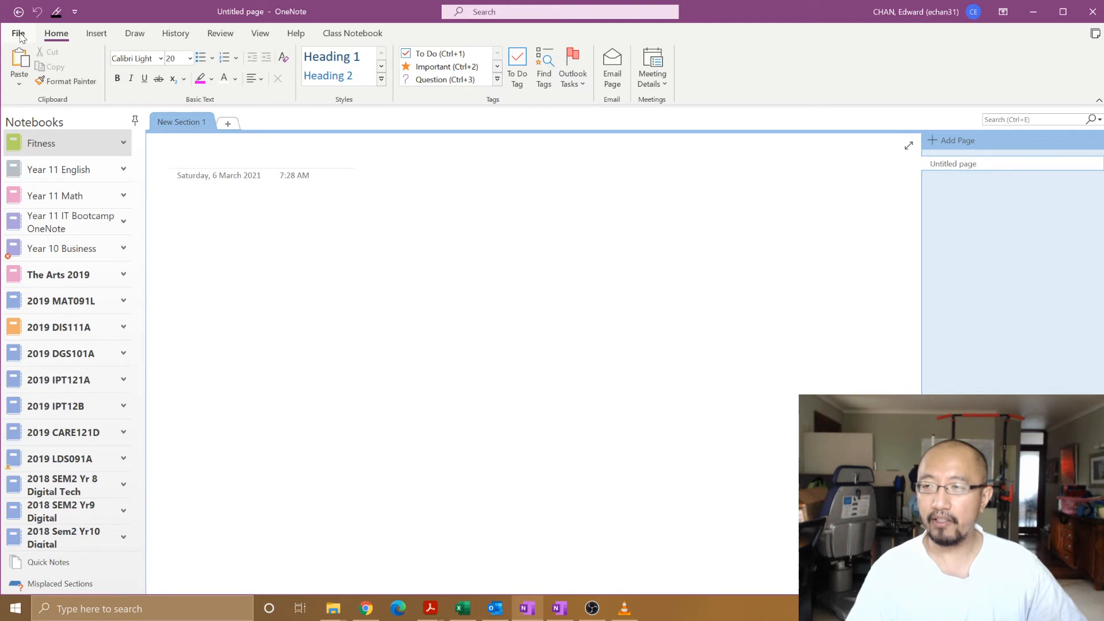
# Step: Create a notebook named 'Recipes', saved in the Desktop folder
pyautogui.click(18, 33)
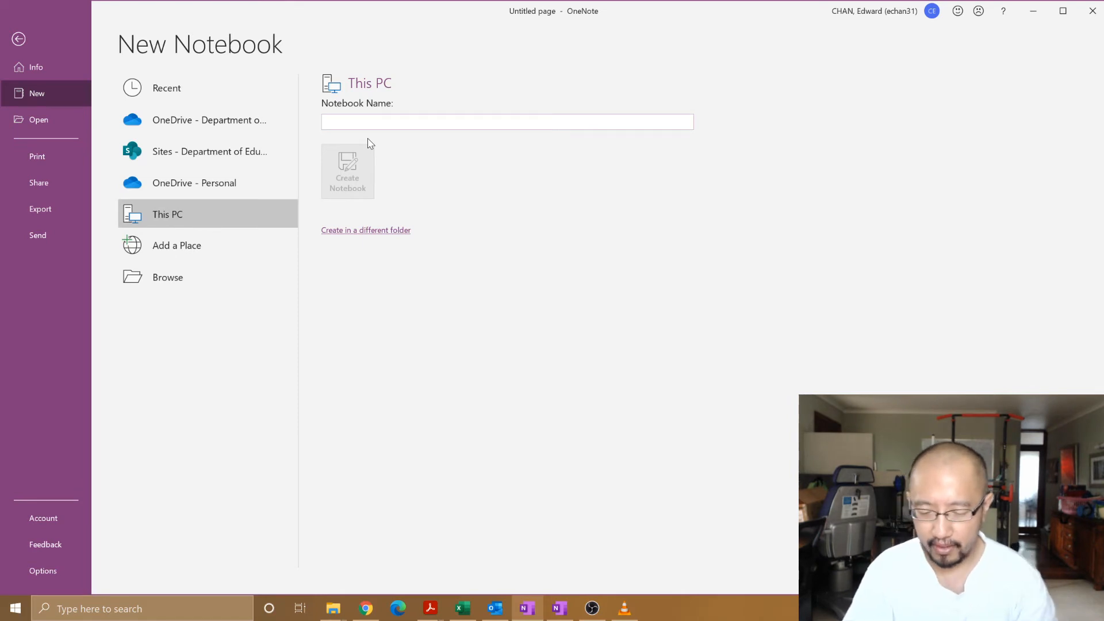
pyautogui.write('Recipes')
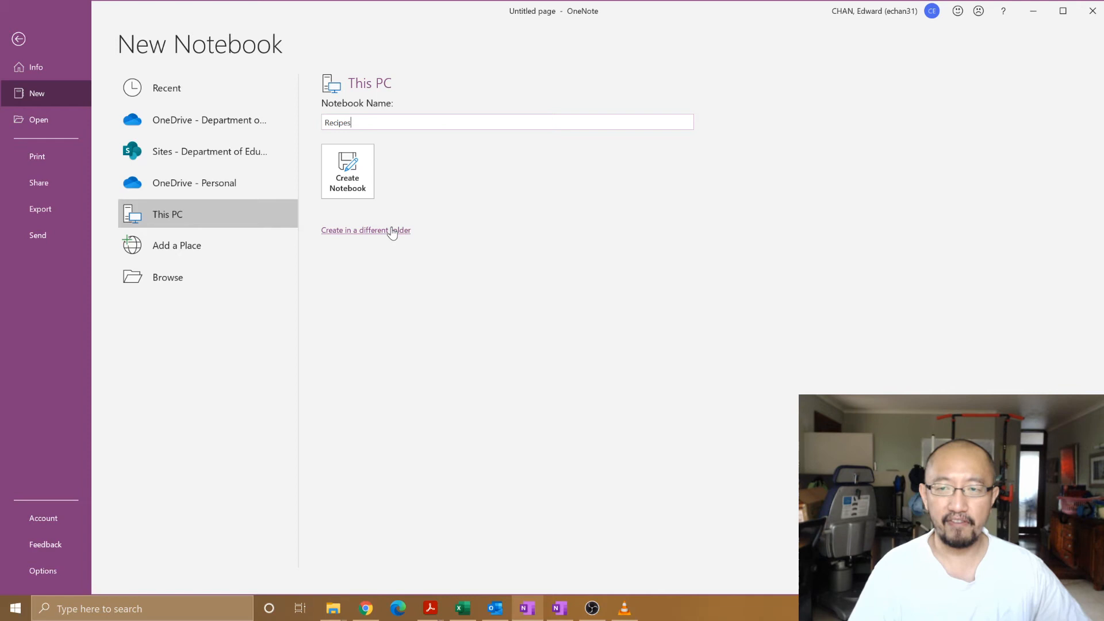
pyautogui.click(366, 229)
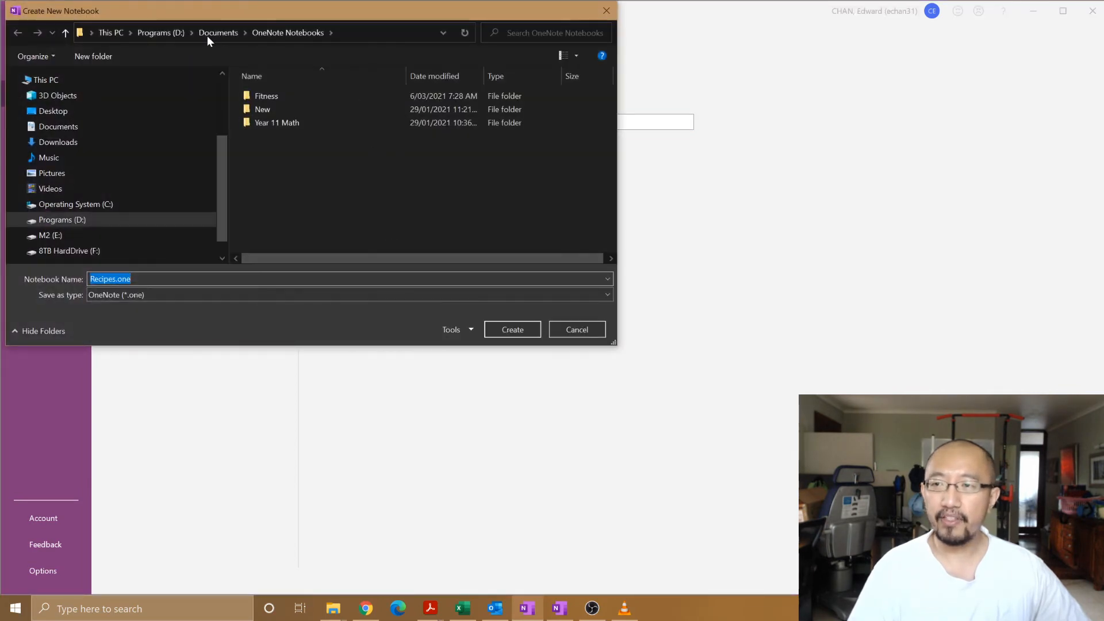
pyautogui.click(53, 110)
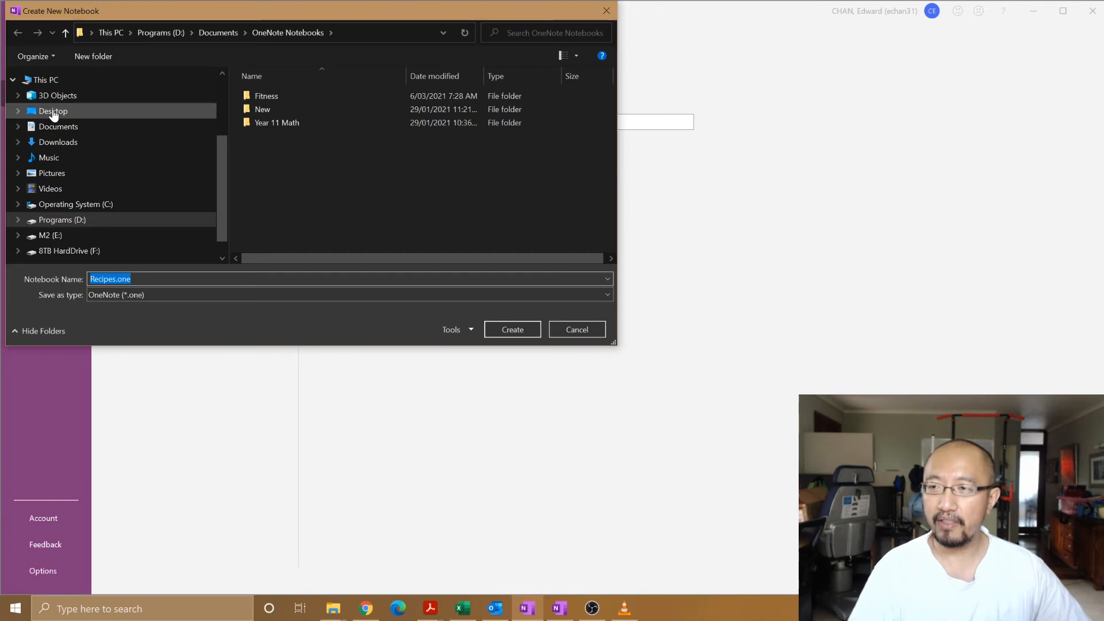
pyautogui.click(53, 111)
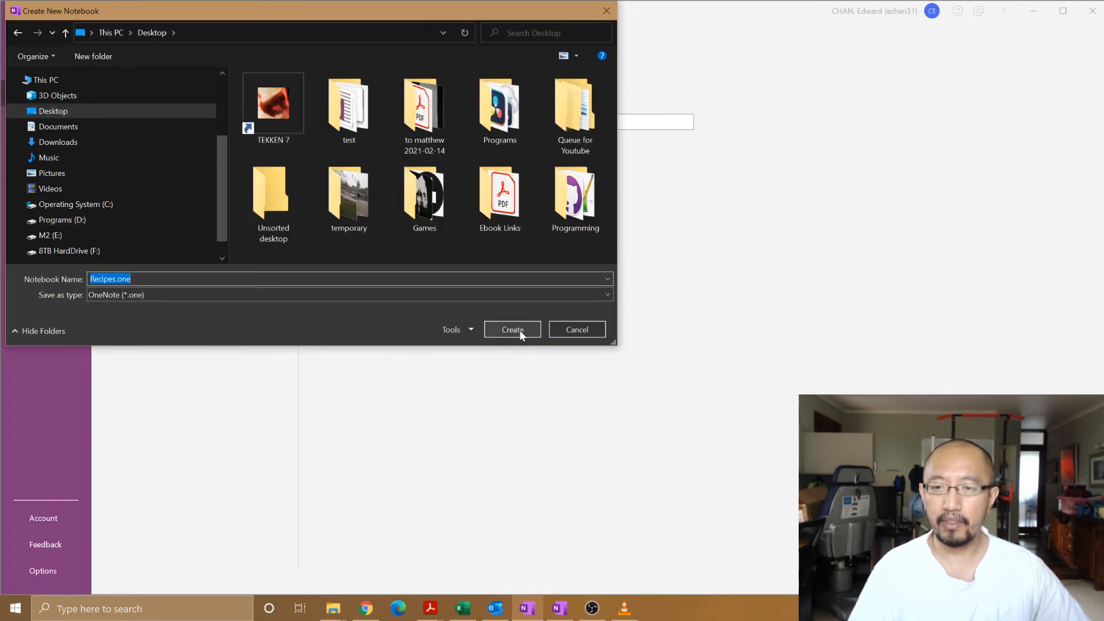
pyautogui.click(512, 329)
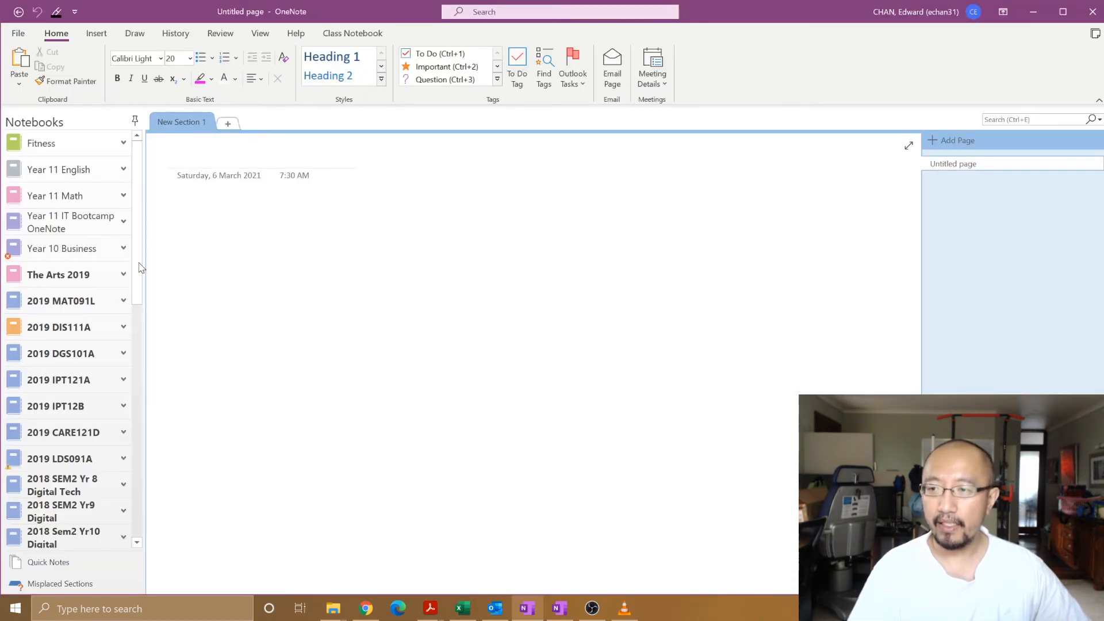
# Step: Scroll the notebook pane to find Recipes in the notebook list
pyautogui.scroll(-3)
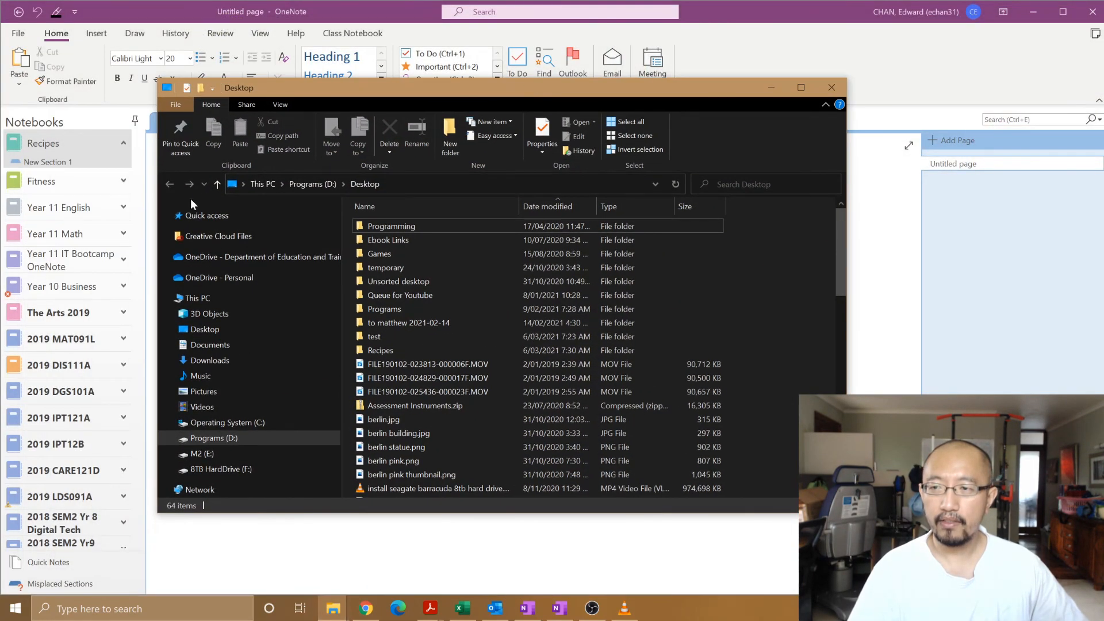
# Step: Sort the Desktop by name and open the Recipes folder to view its files
pyautogui.click(204, 329)
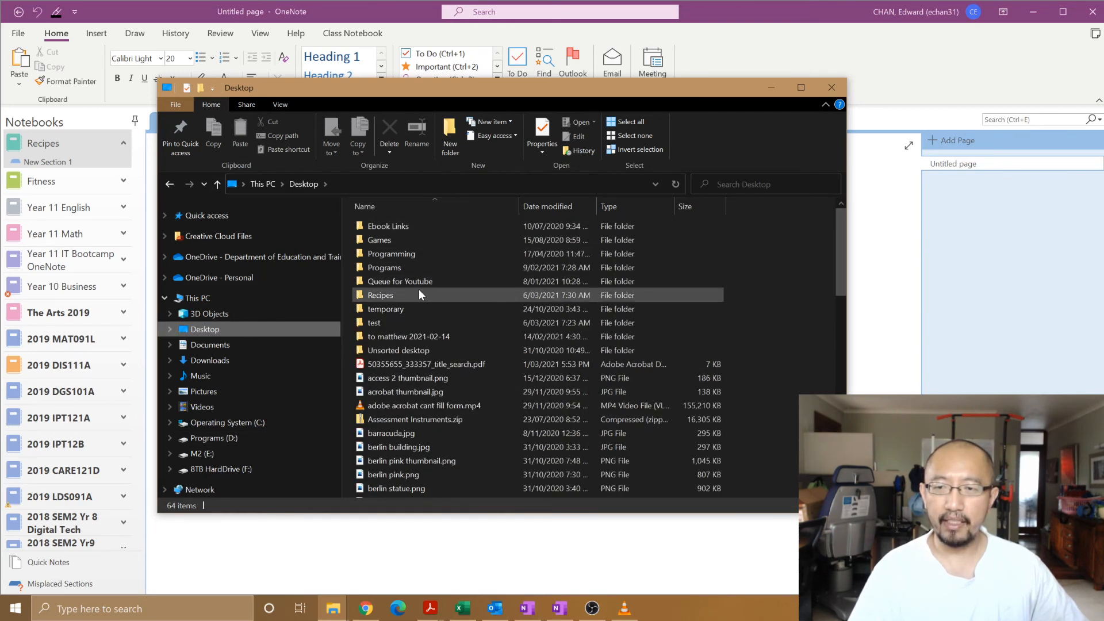
pyautogui.moveTo(380, 295)
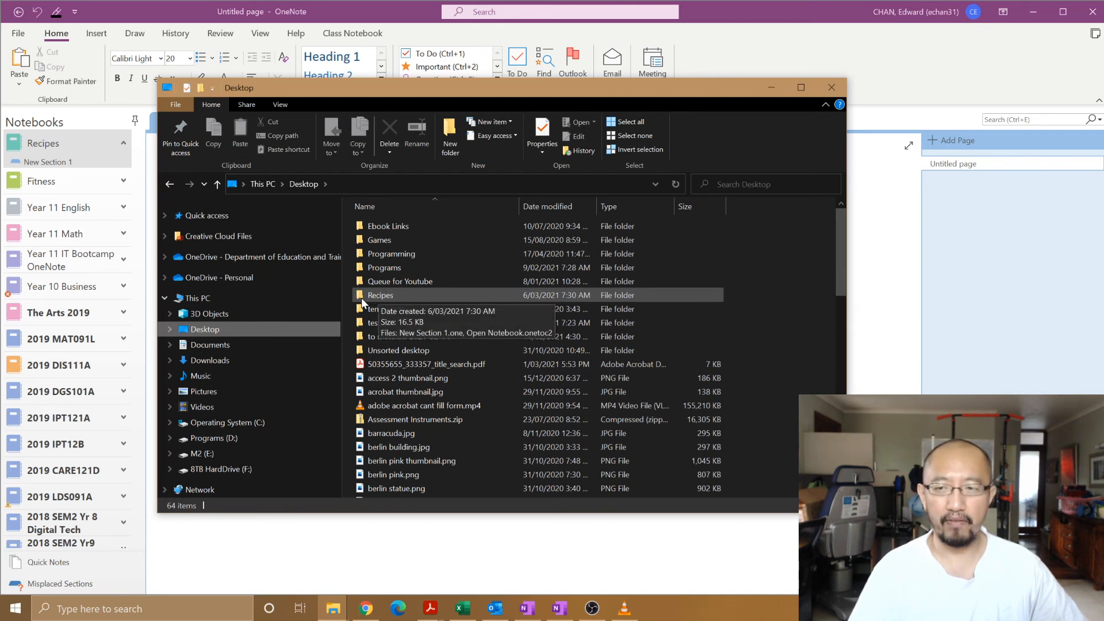
pyautogui.doubleClick(380, 295)
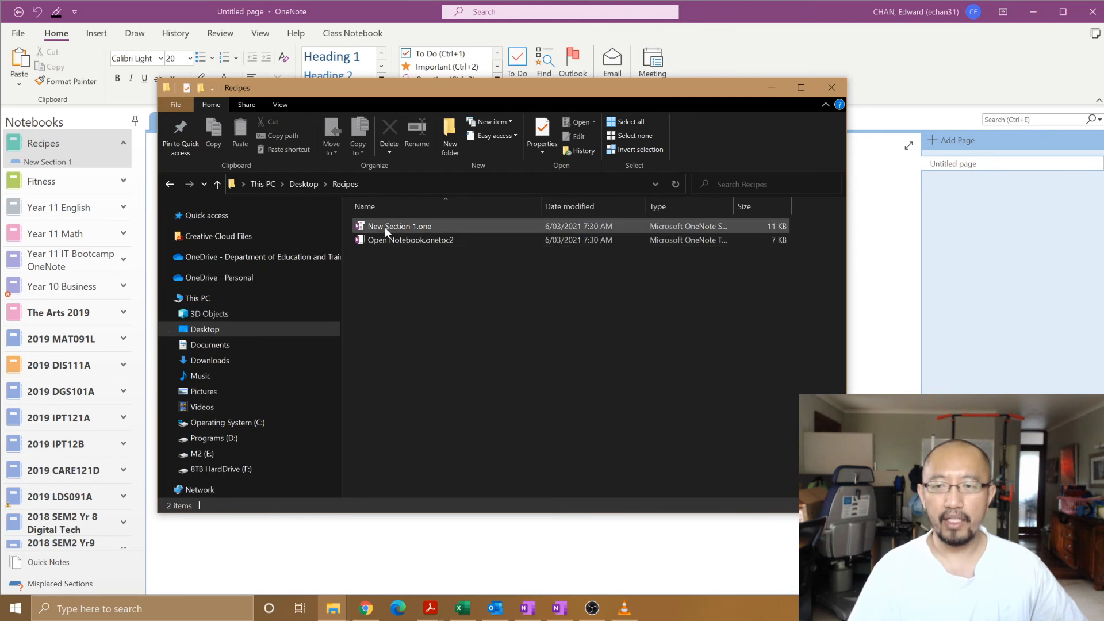
pyautogui.moveTo(423, 232)
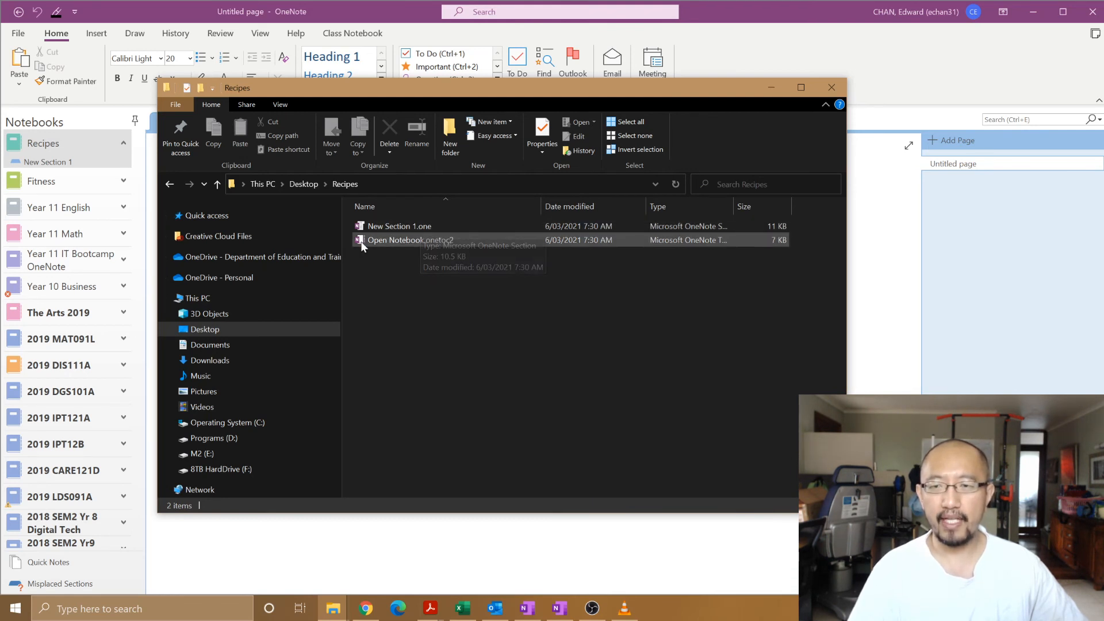
pyautogui.moveTo(440, 242)
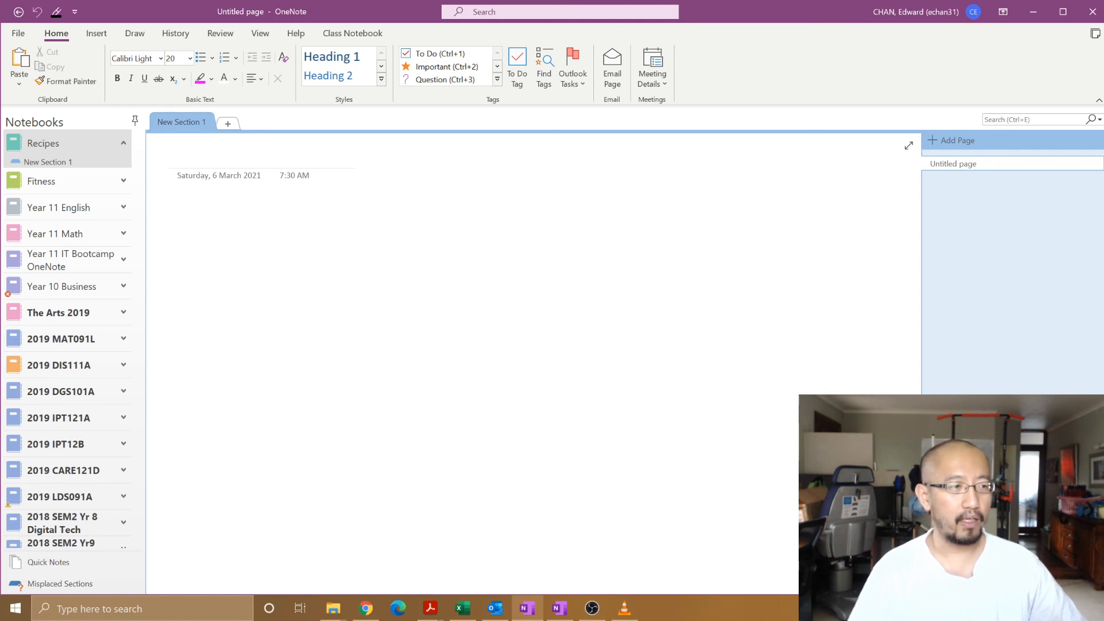
pyautogui.click(180, 156)
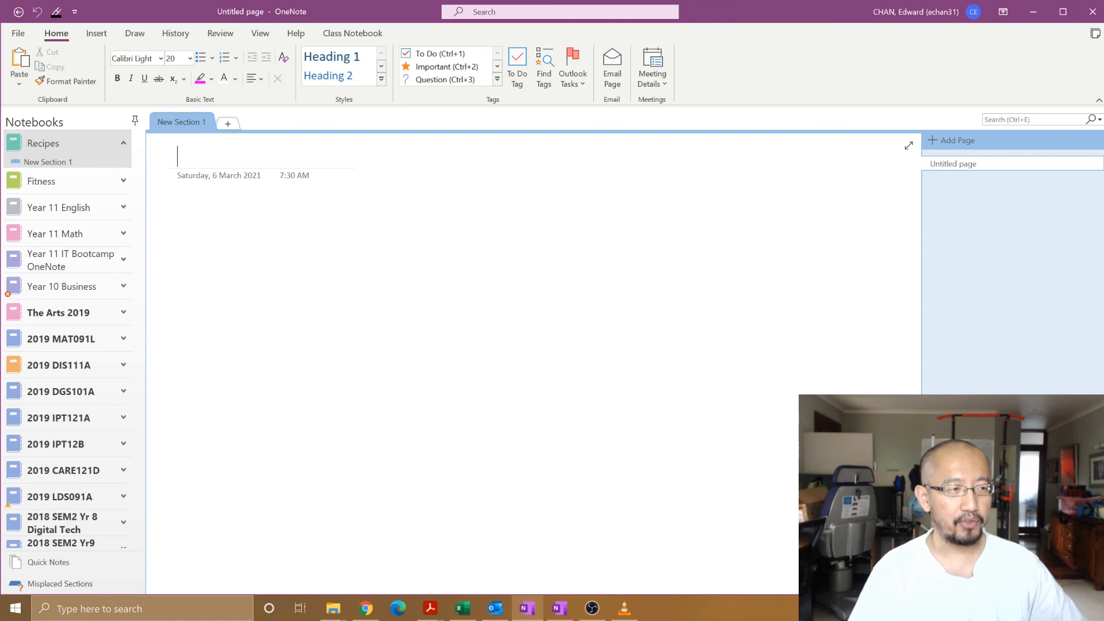
pyautogui.moveTo(884, 305)
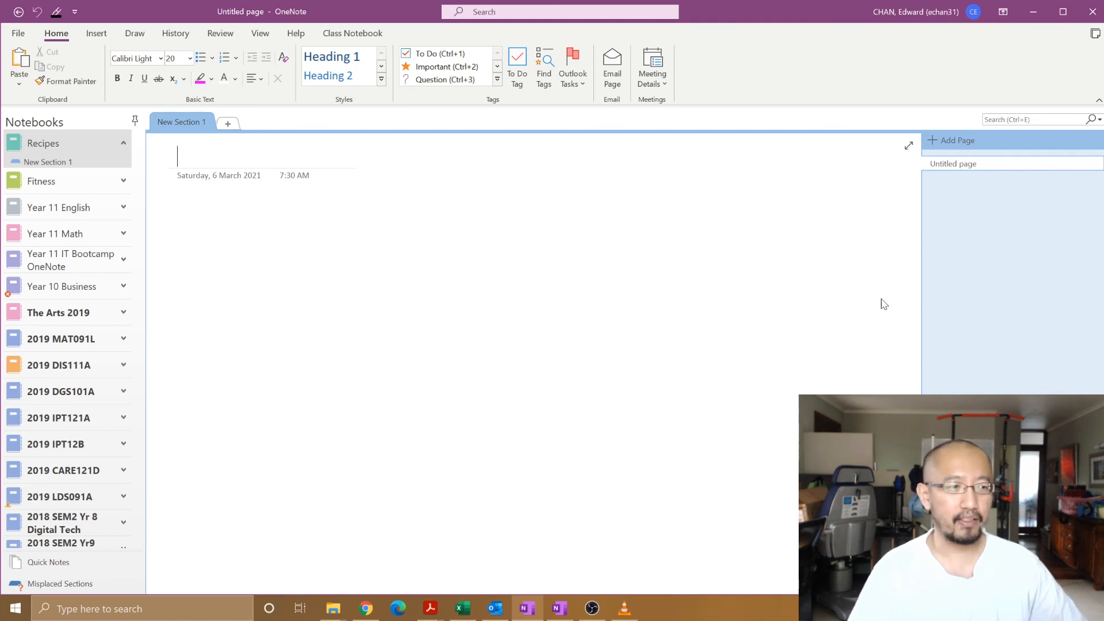